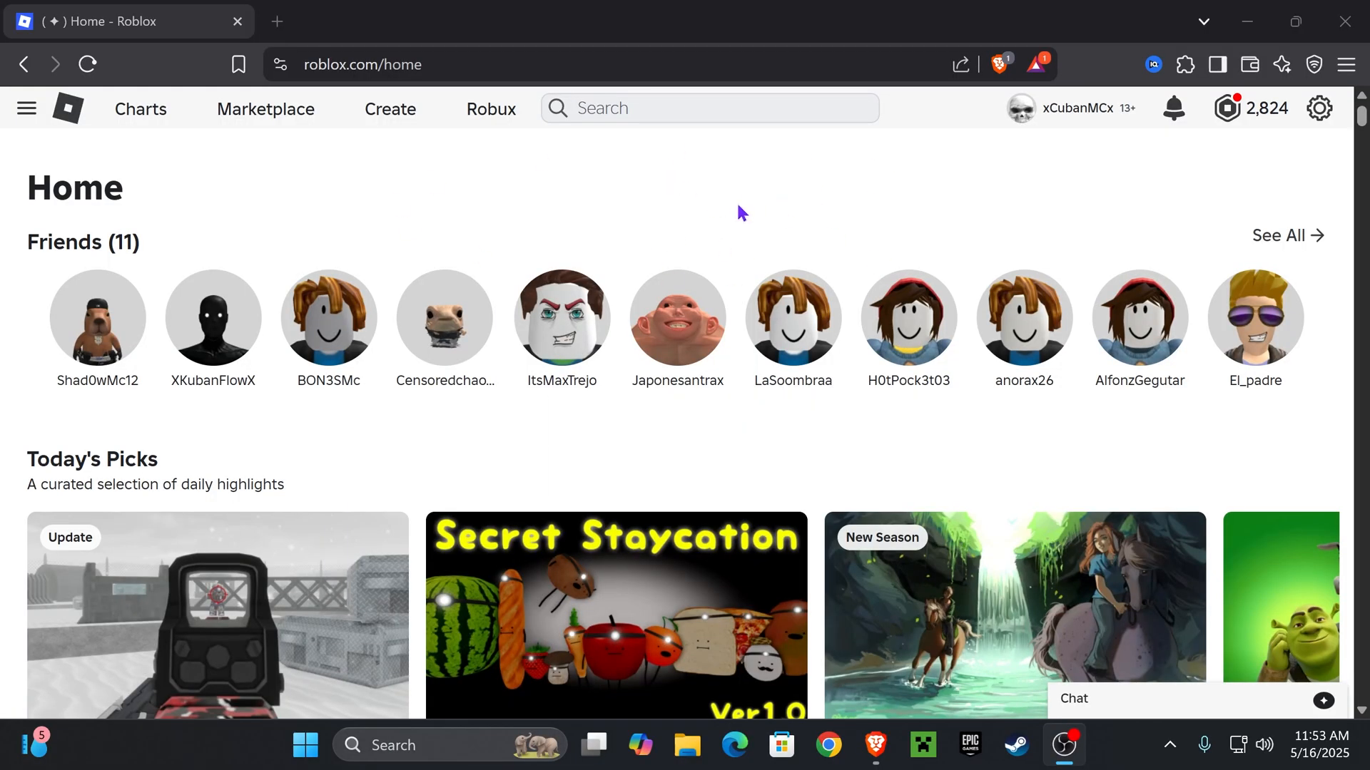
mouse_move(437, 207)
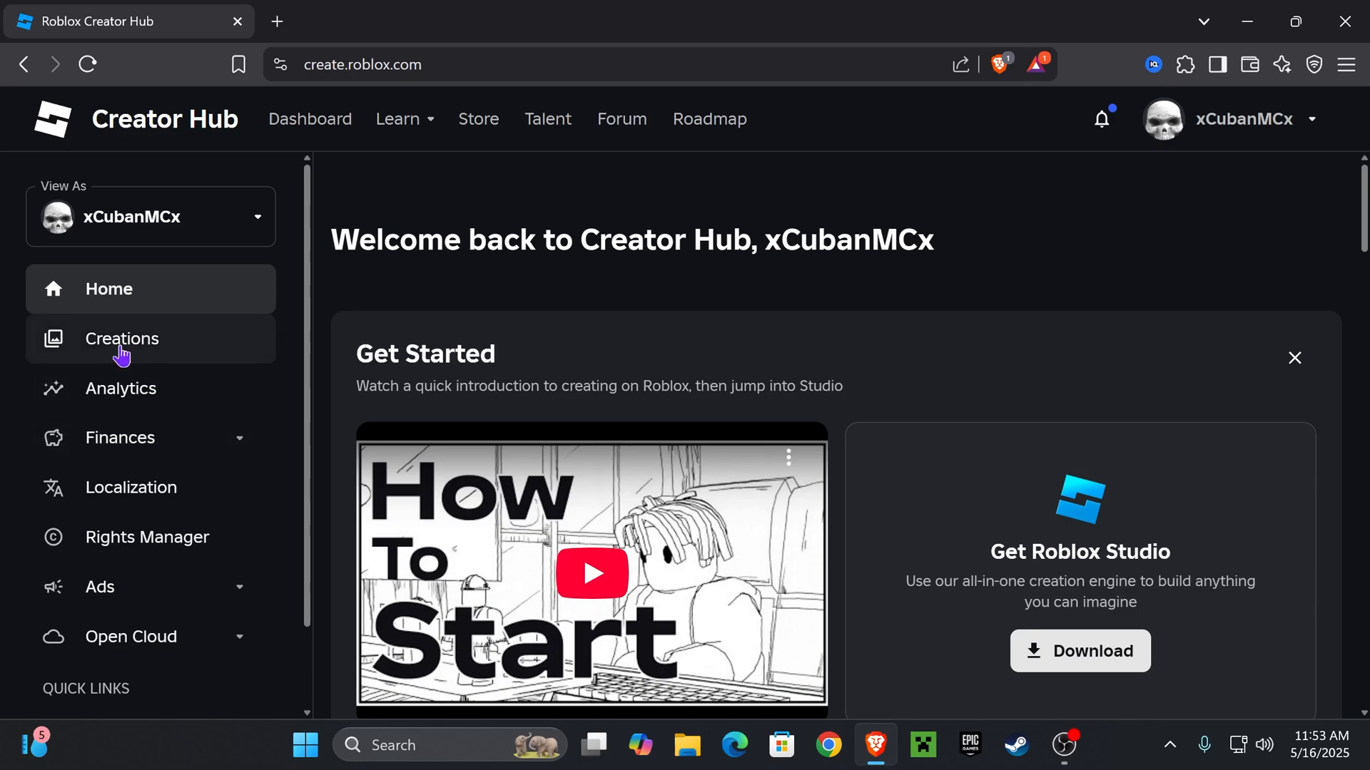
Open xCubanMCx's Place from Creations and show its empty Passes list.
left_click(122, 338)
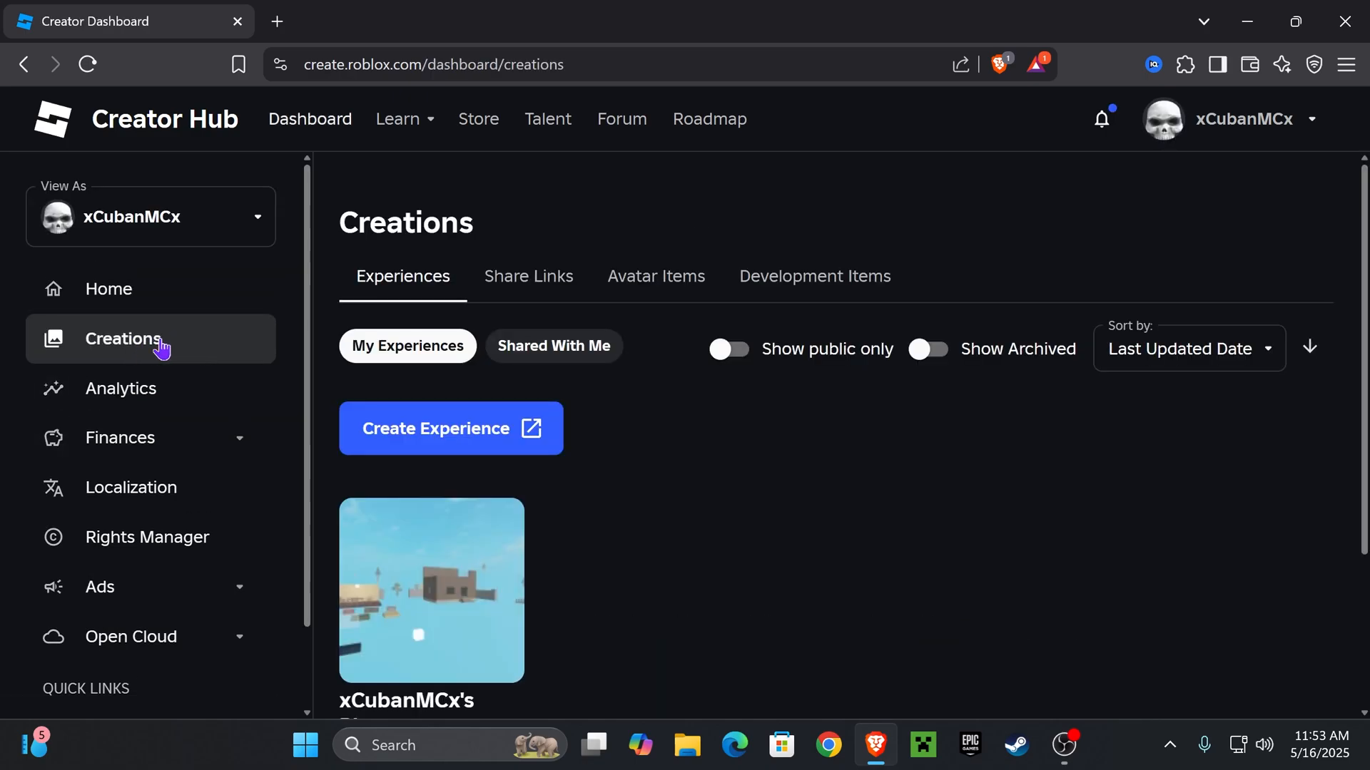
scroll("down", 3)
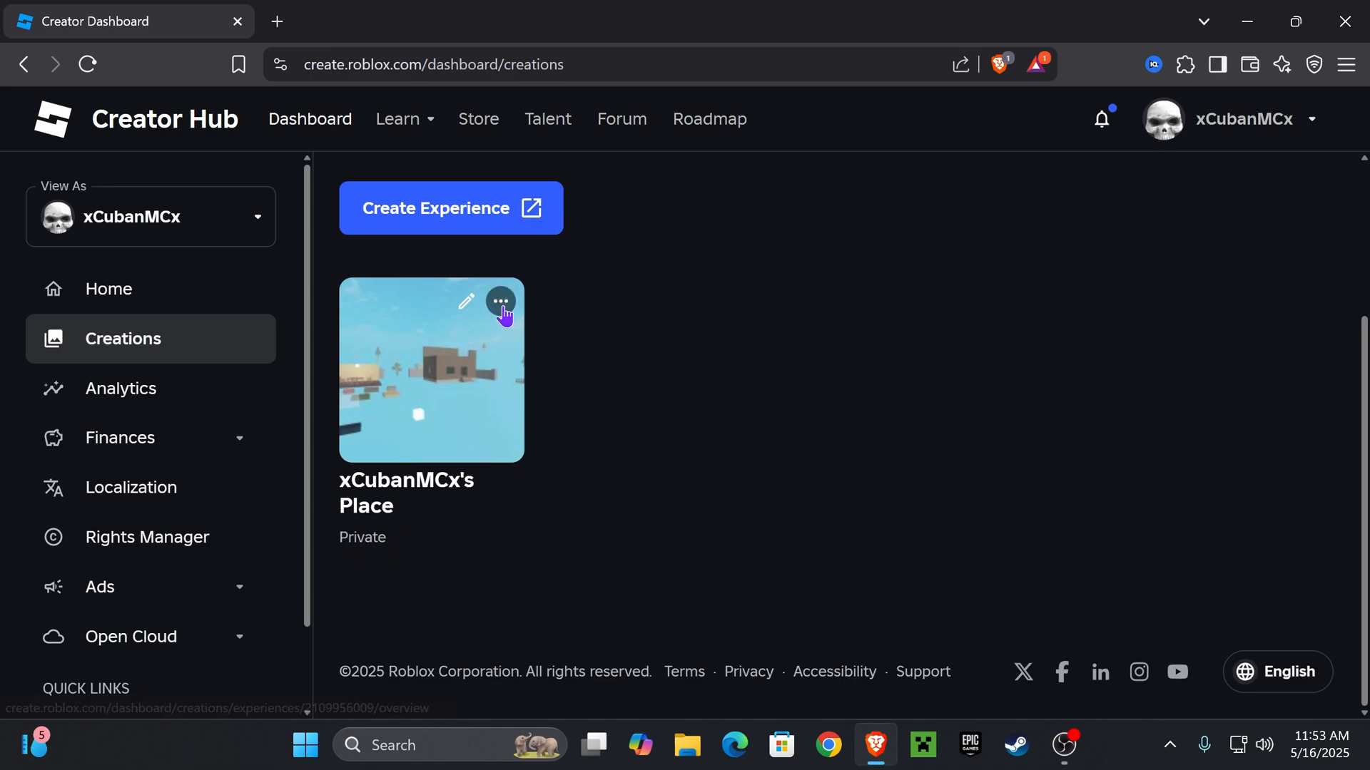
left_click(500, 303)
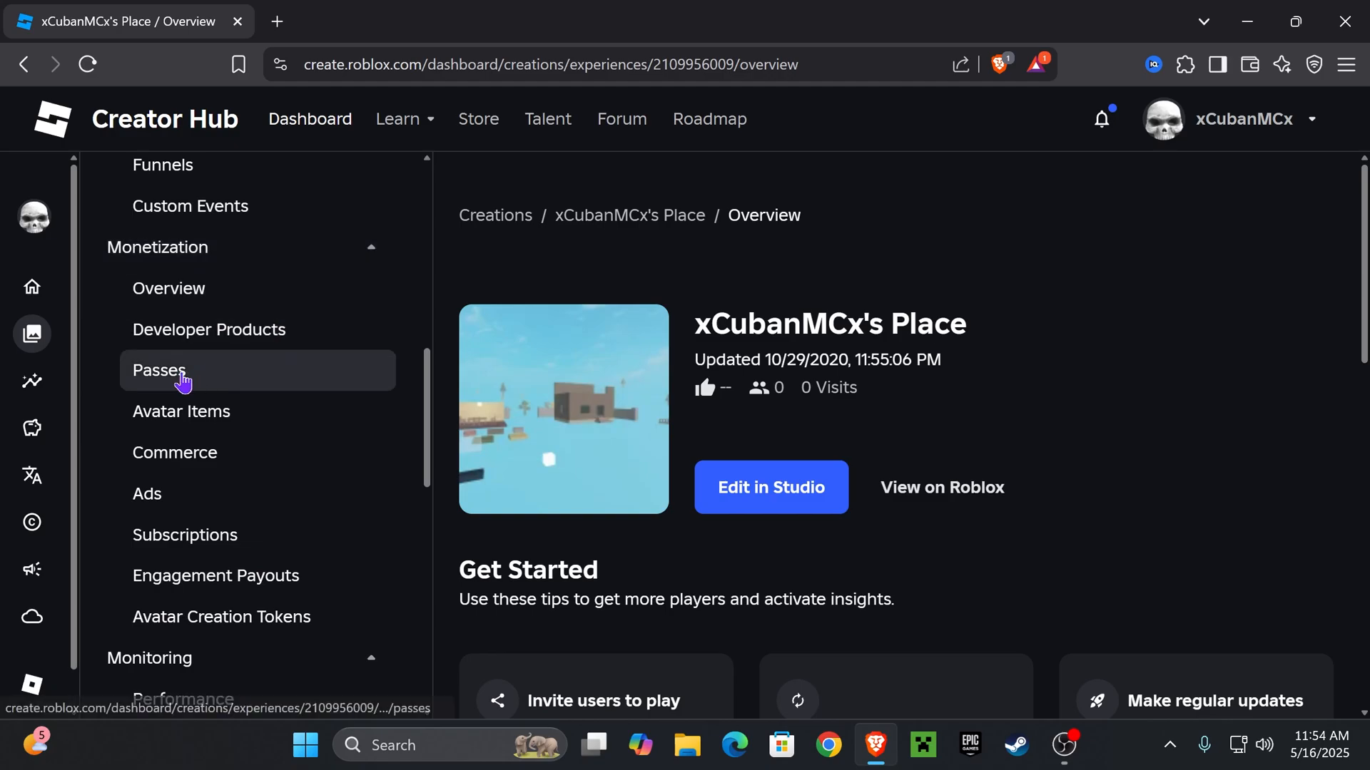
left_click(159, 370)
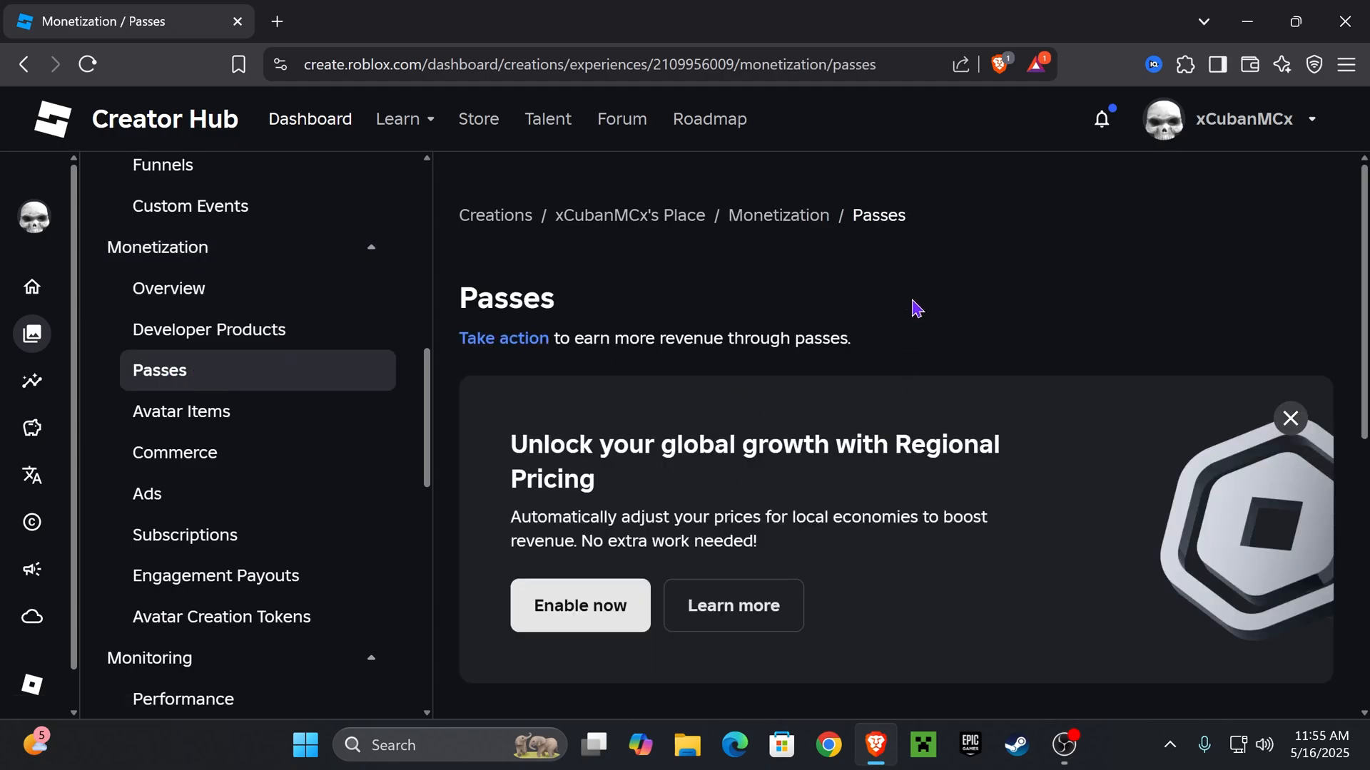
scroll("down", 3)
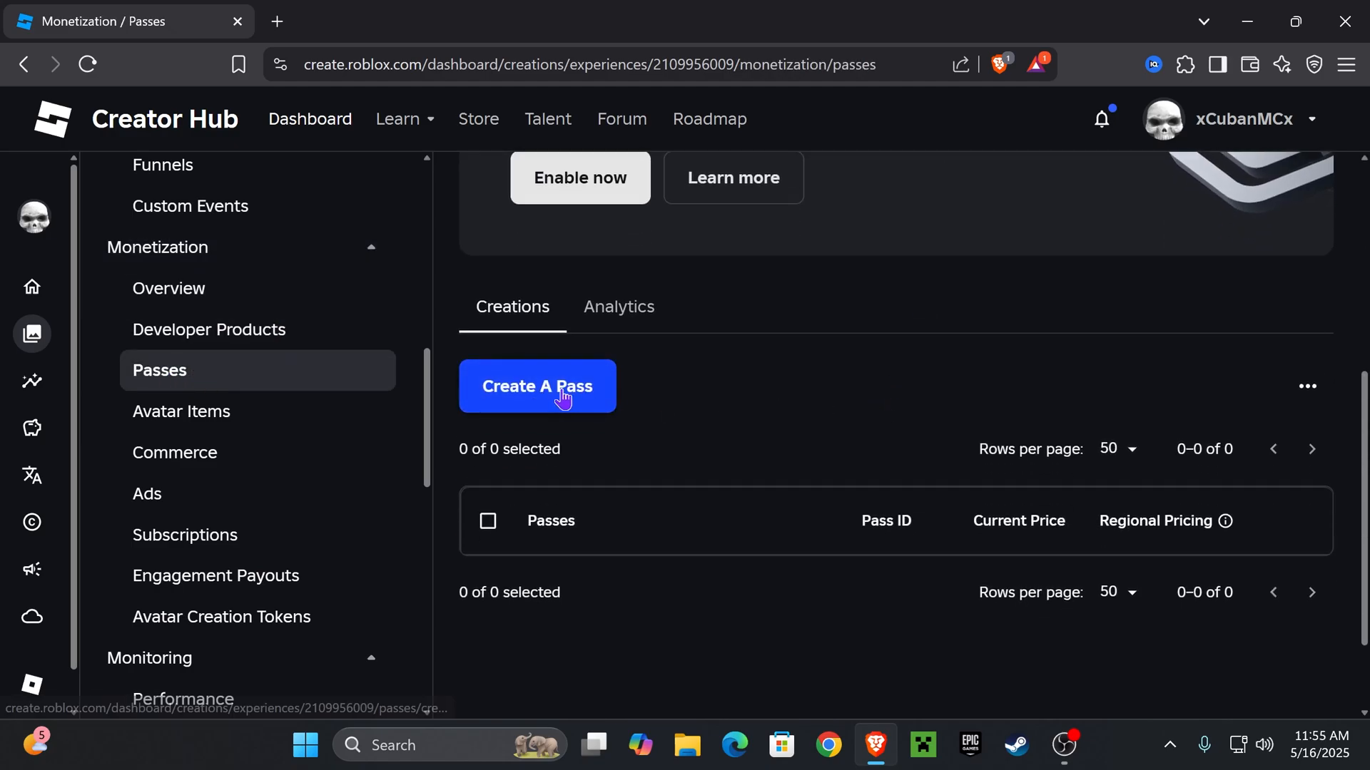
Create a new pass named 'Tutorialy' for the experience.
left_click(536, 386)
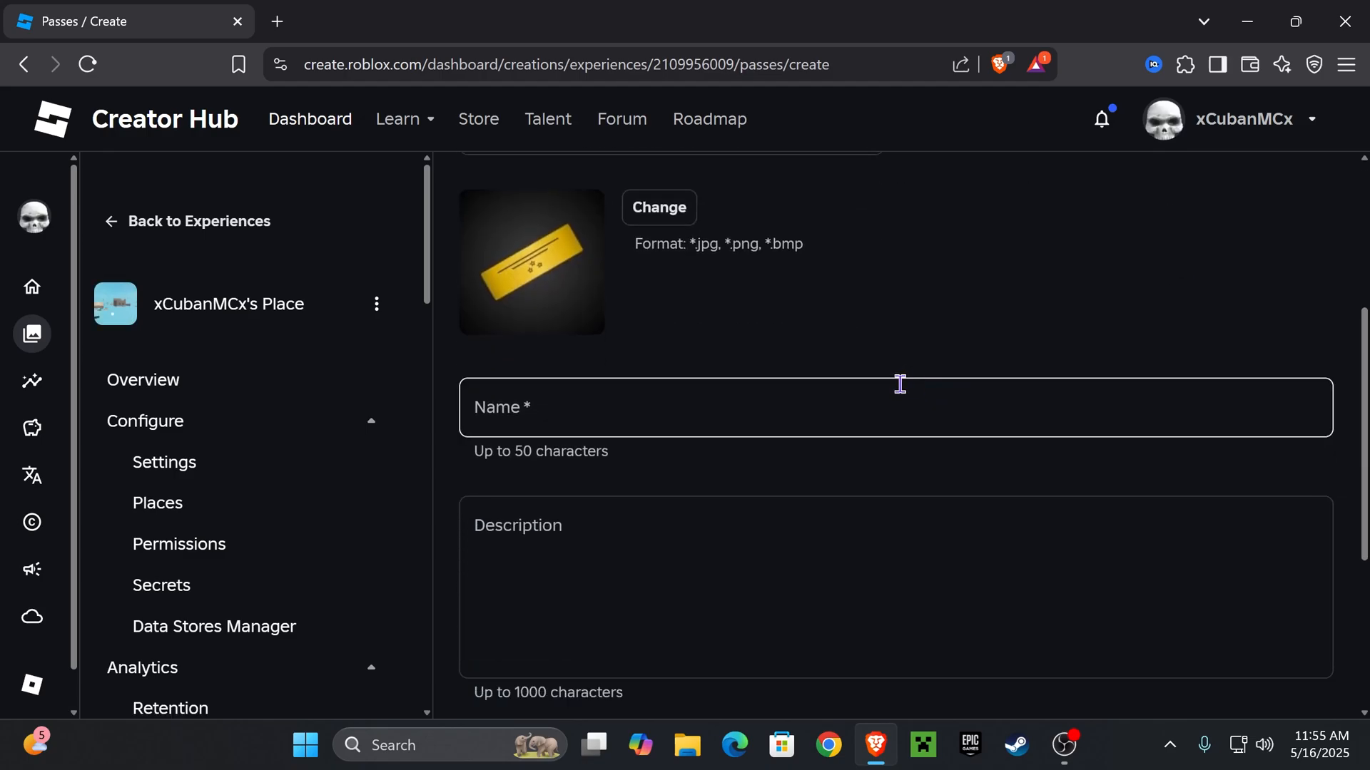
scroll("up", 3)
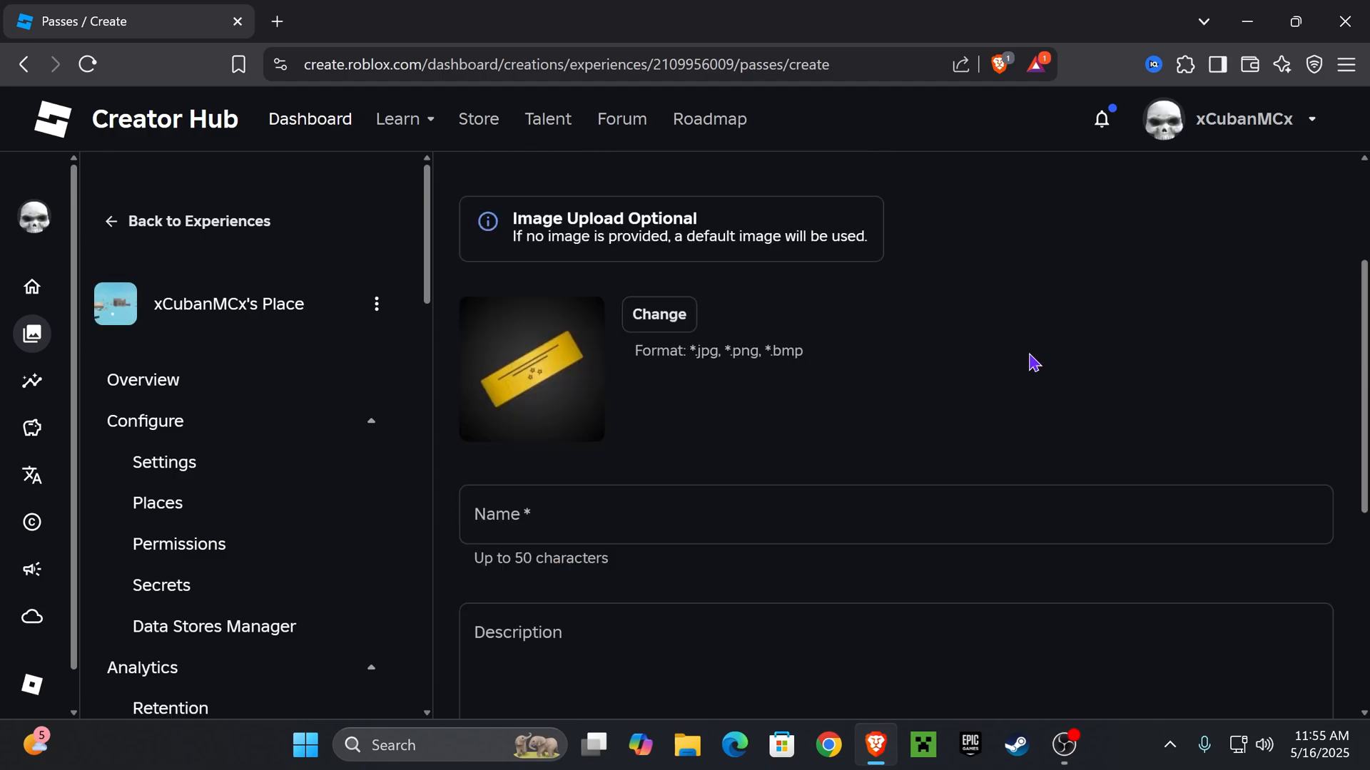
mouse_move(634, 348)
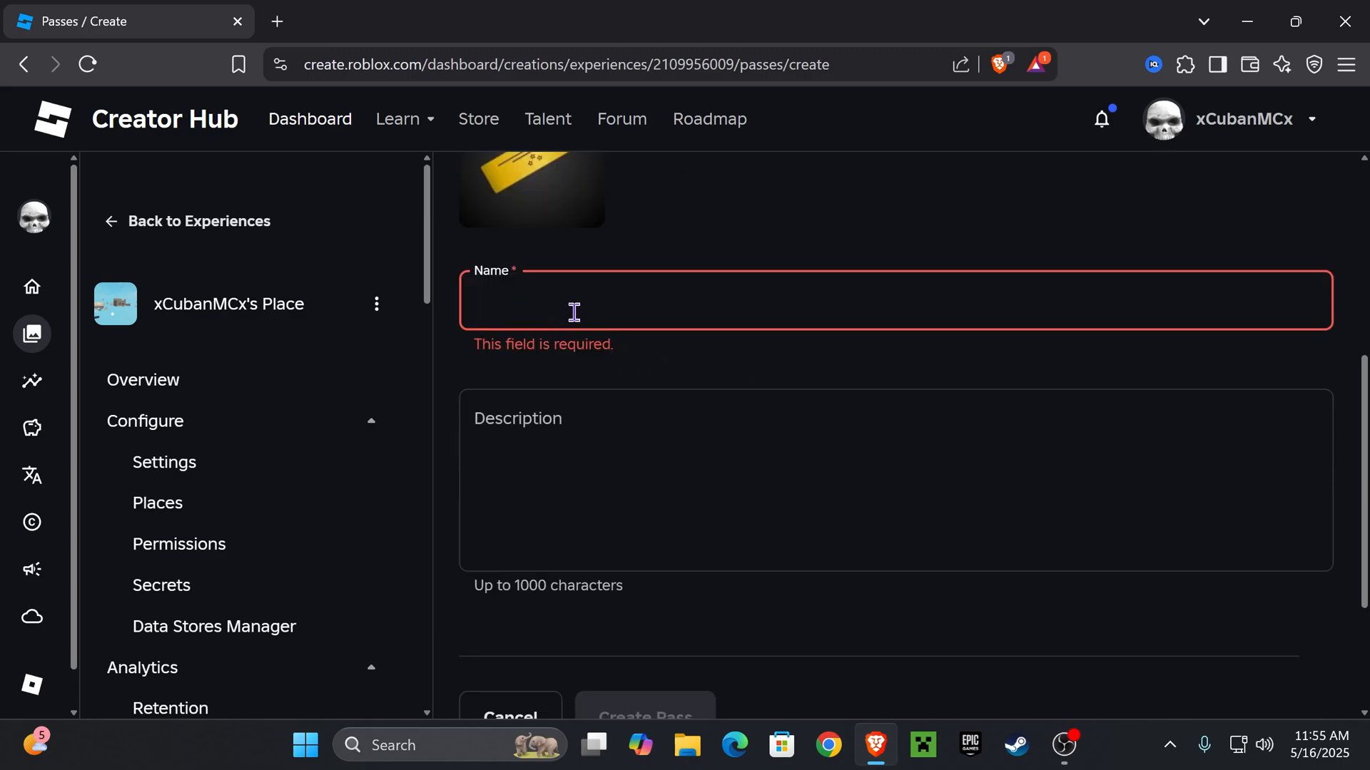
type("Tutorialy")
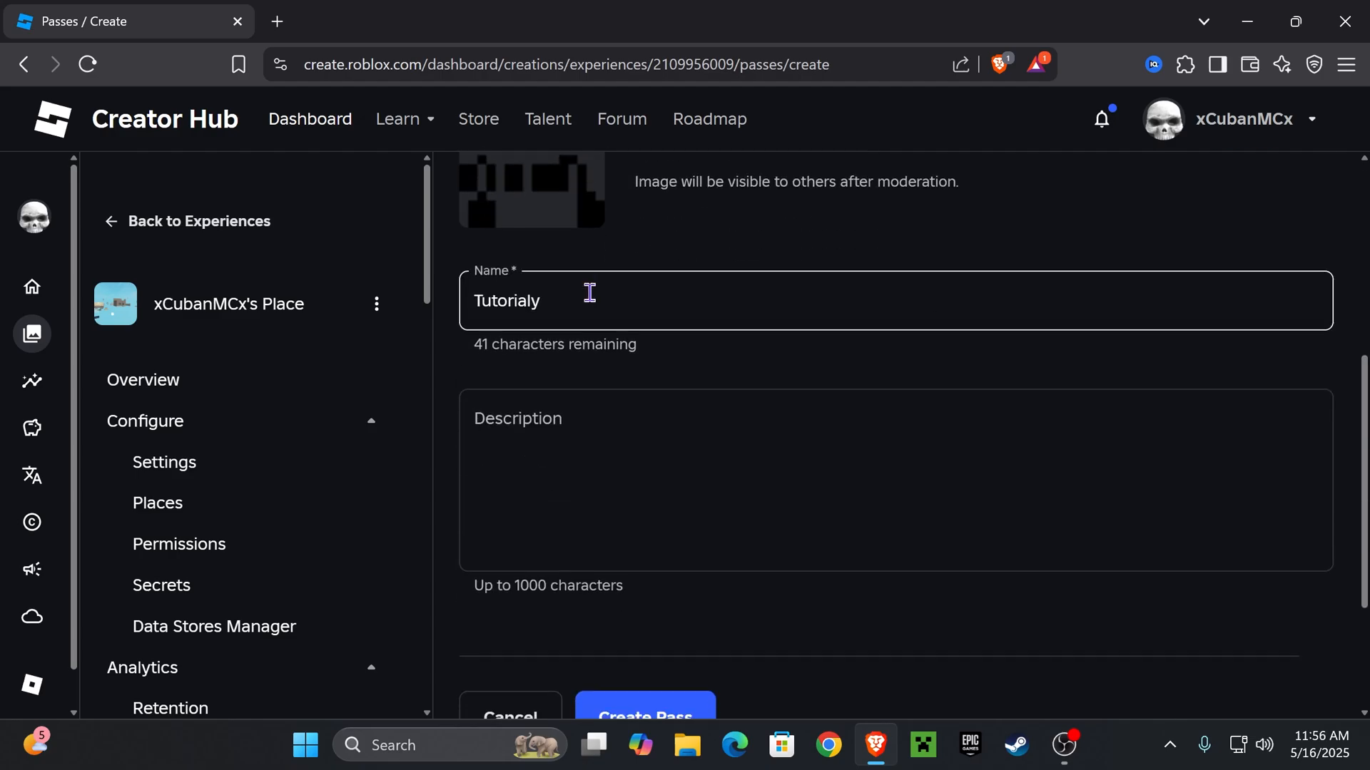
scroll("down", 3)
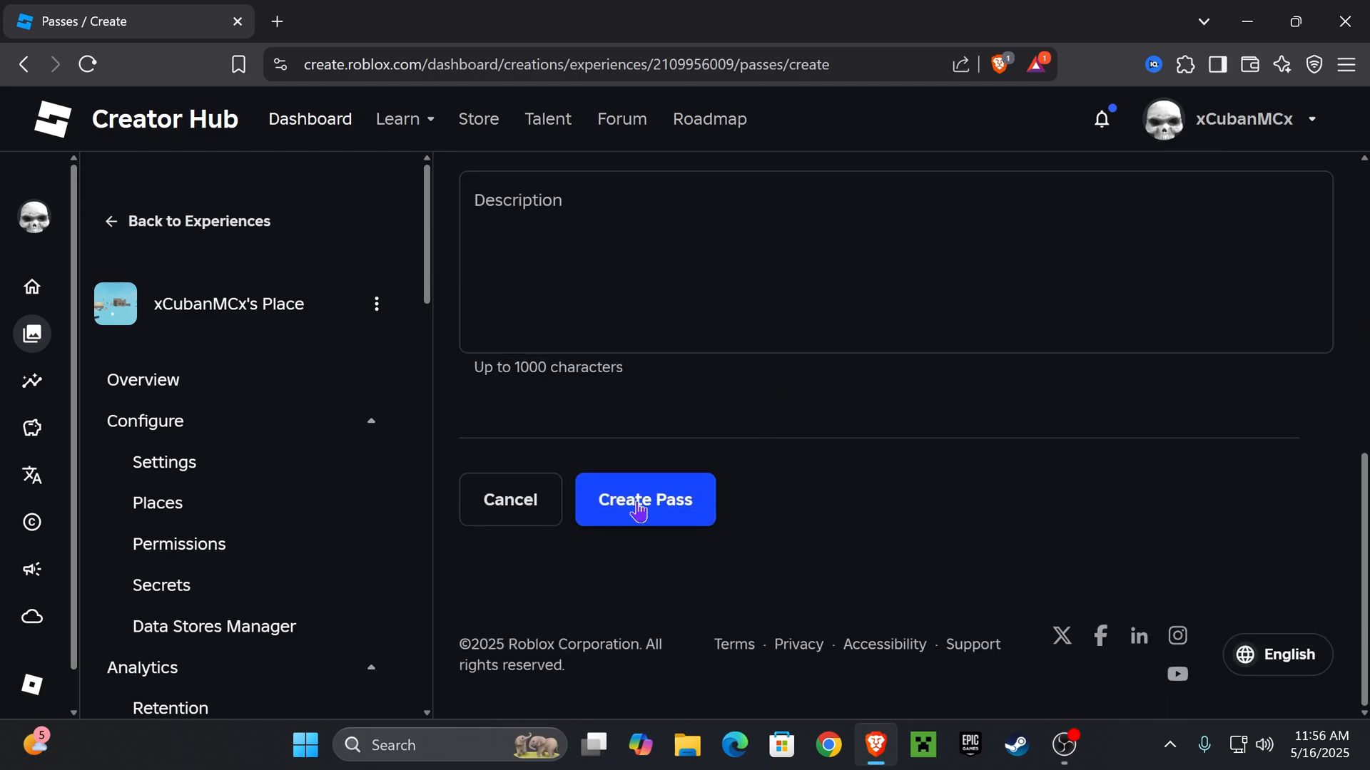
left_click(645, 499)
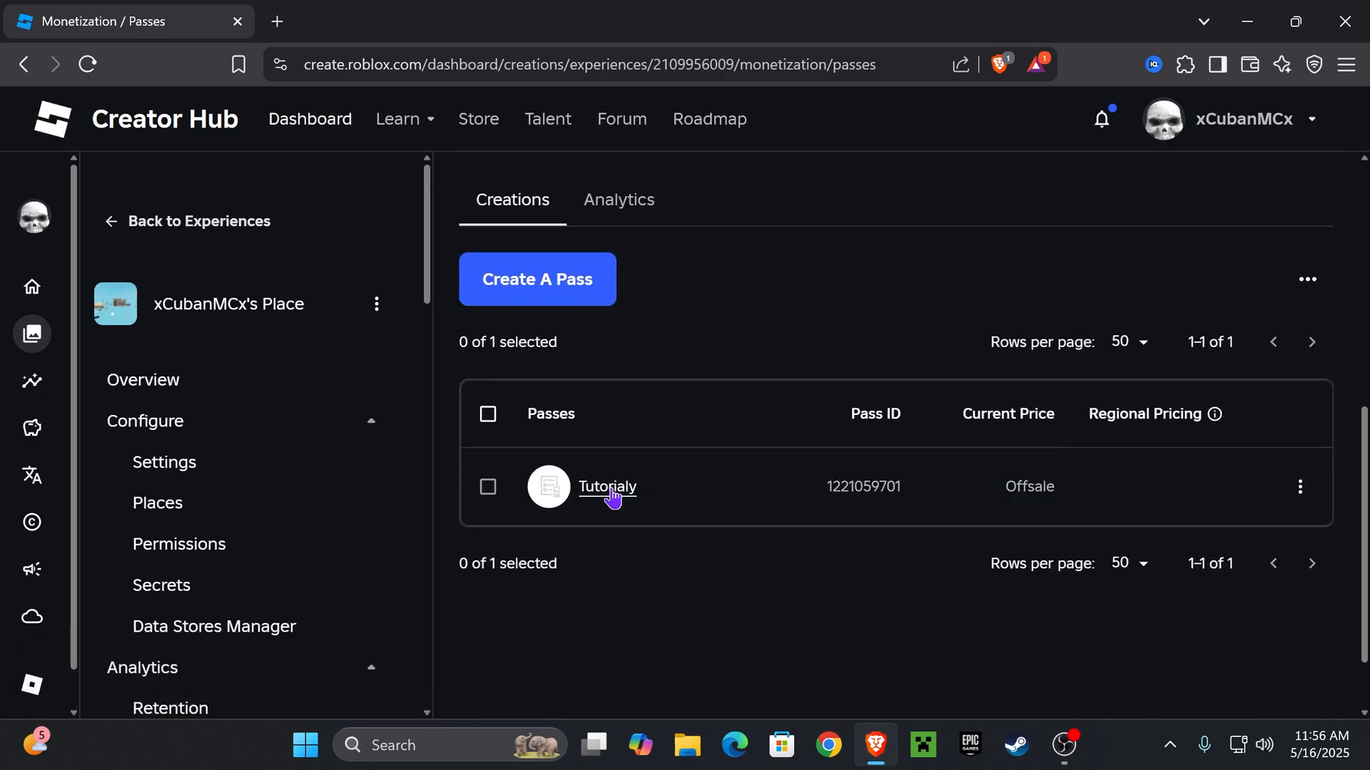
Put Tutorialy on sale for 10 Robux, save, and accept the regional pricing terms.
left_click(606, 487)
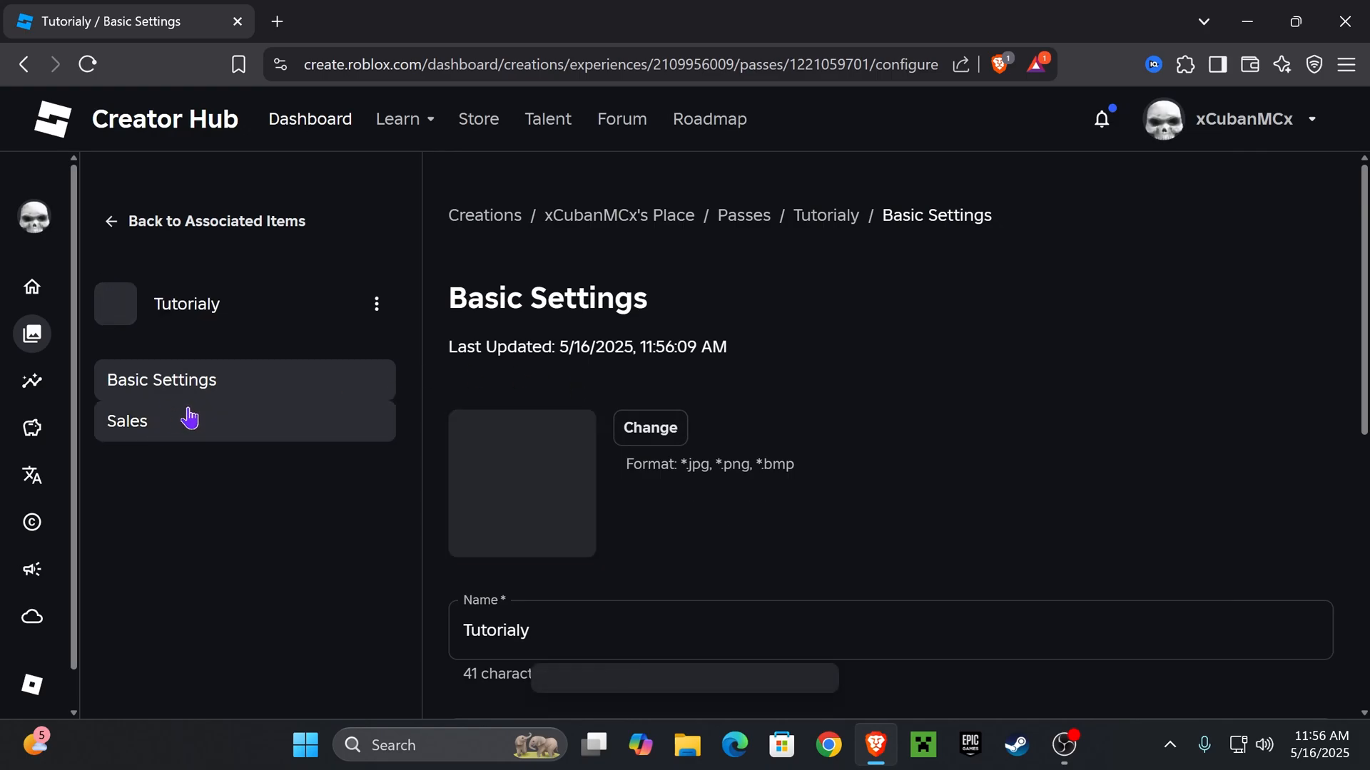
left_click(127, 420)
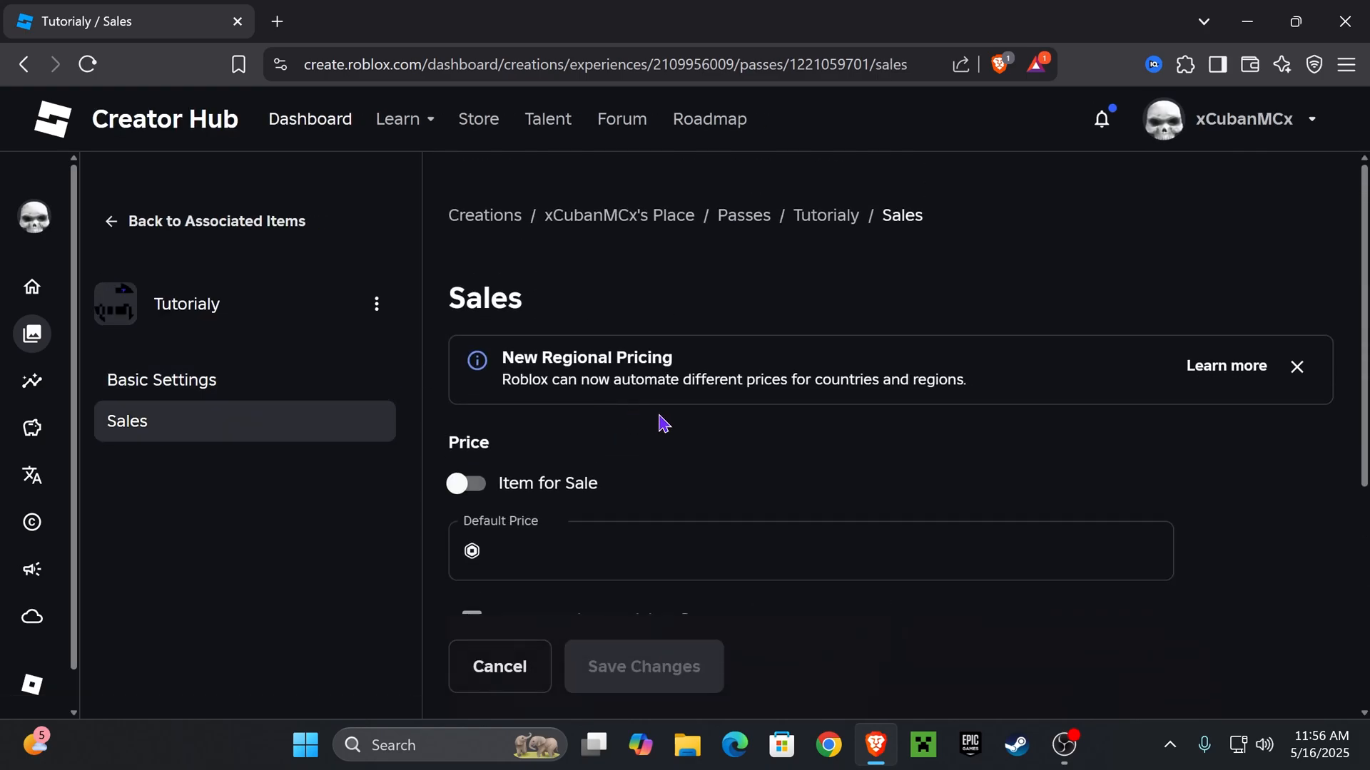
scroll("down", 3)
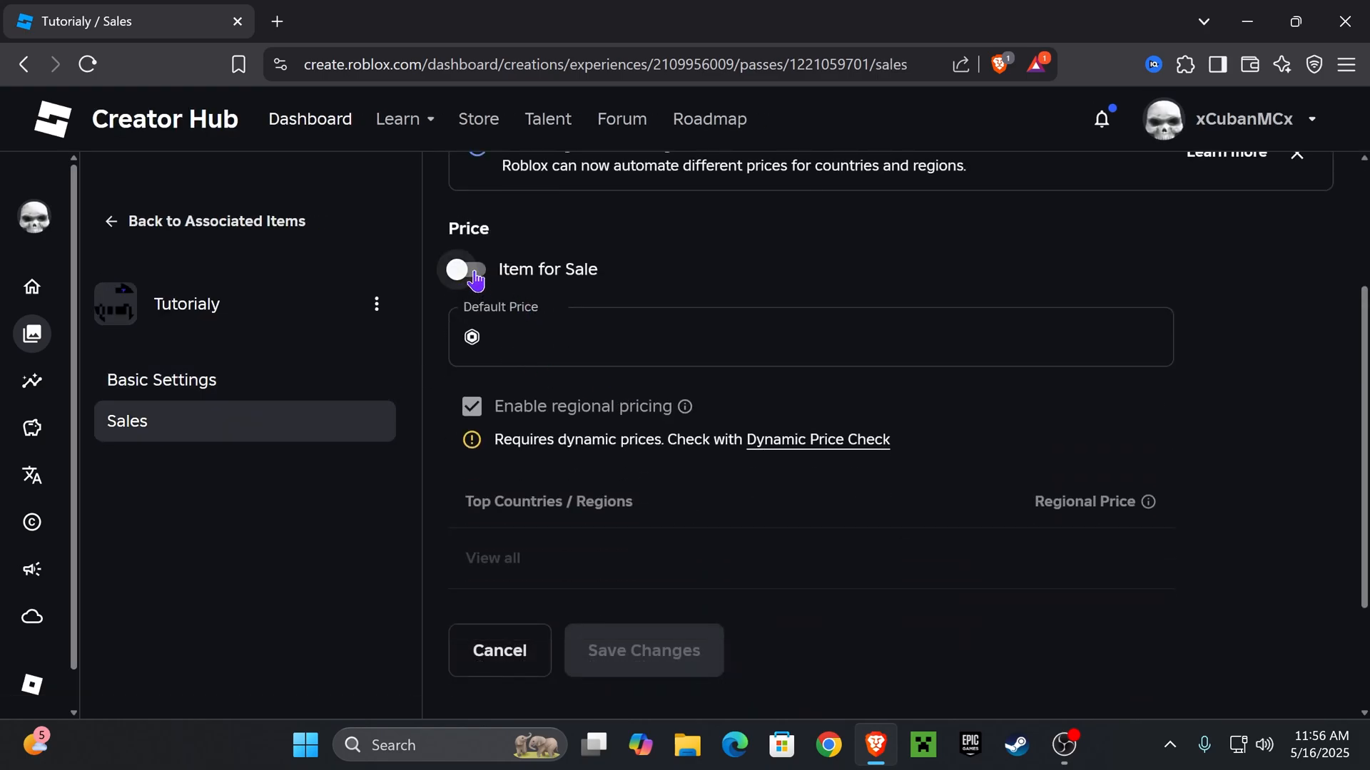
left_click(468, 268)
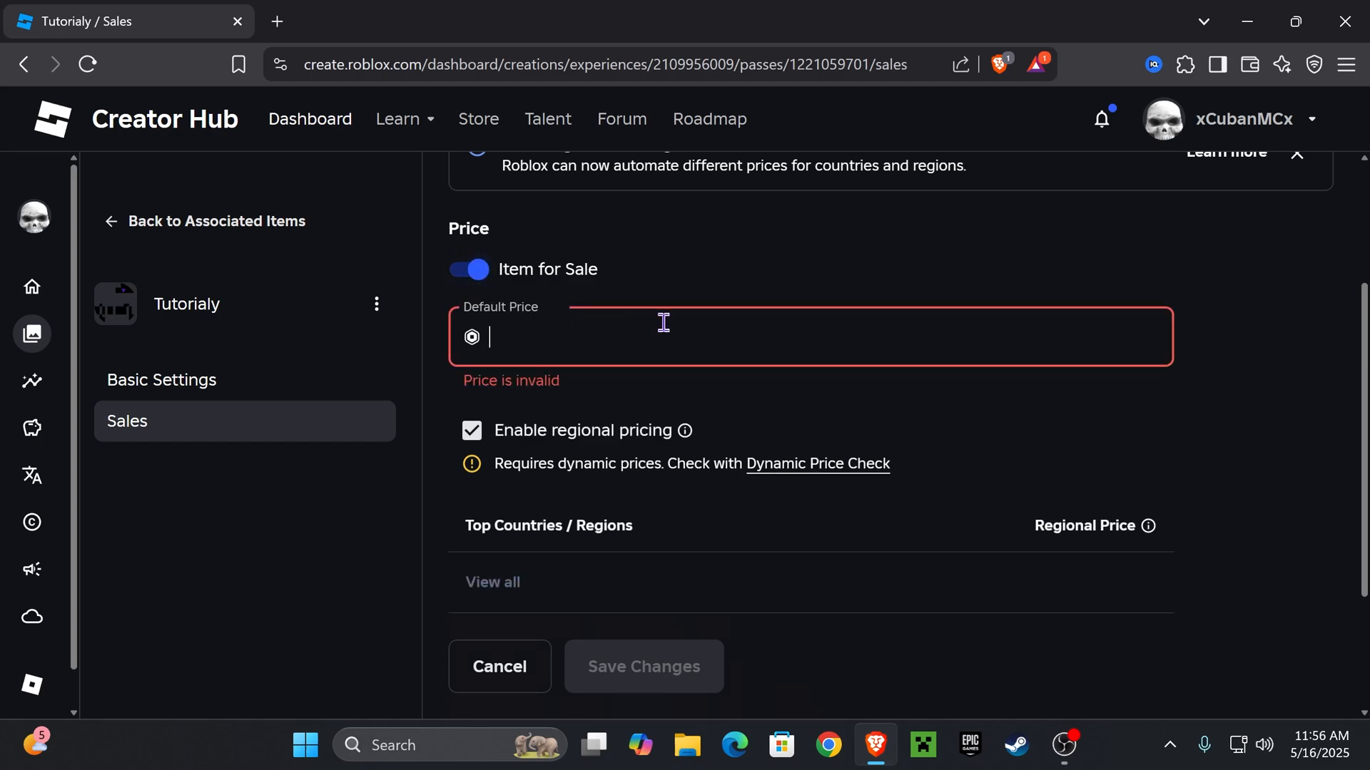
type("10")
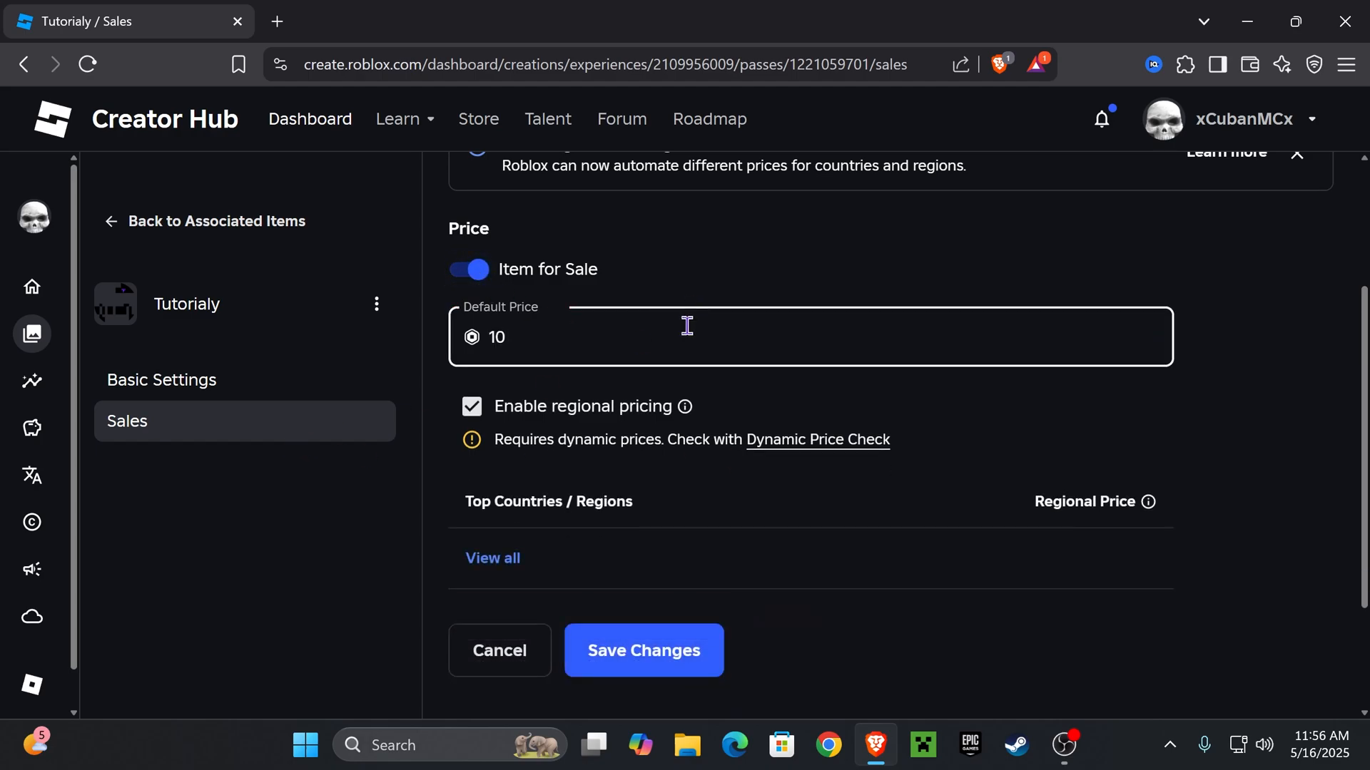
scroll("down", 3)
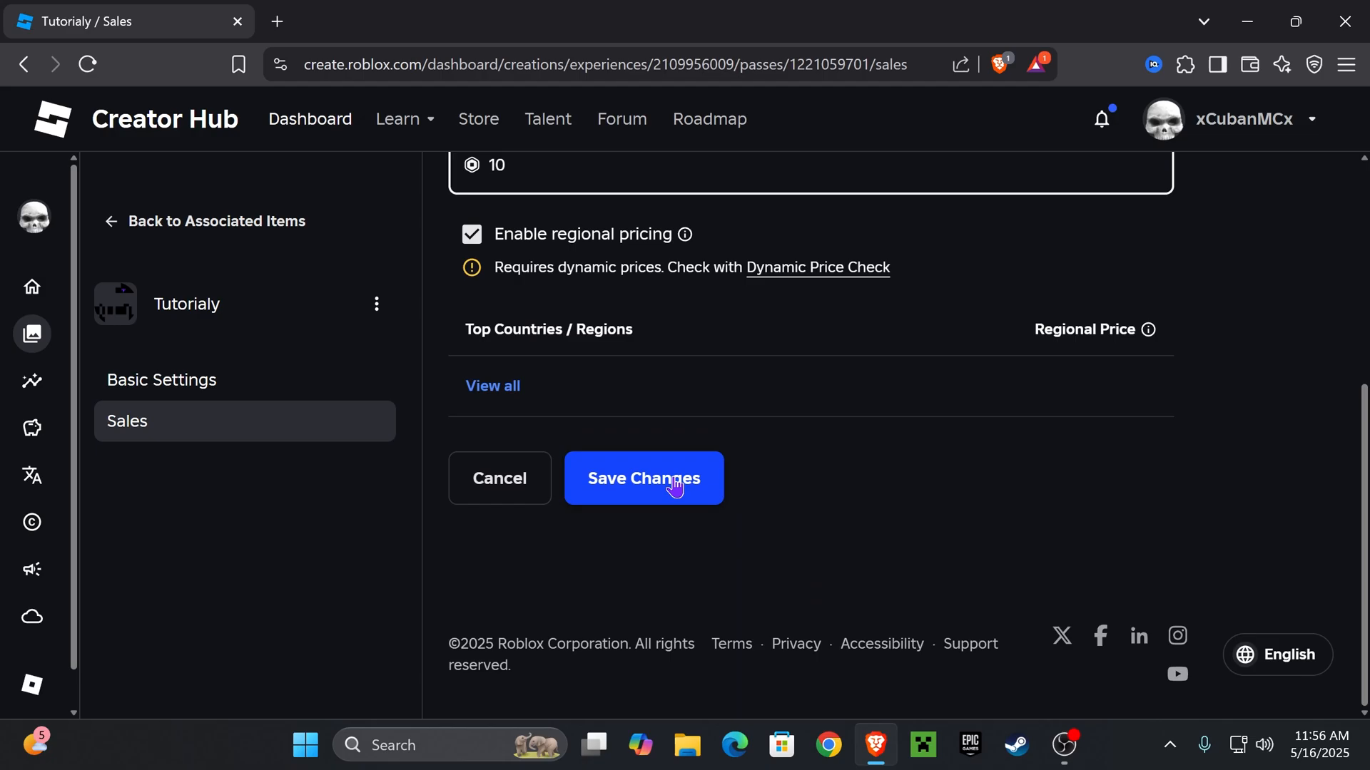
left_click(643, 478)
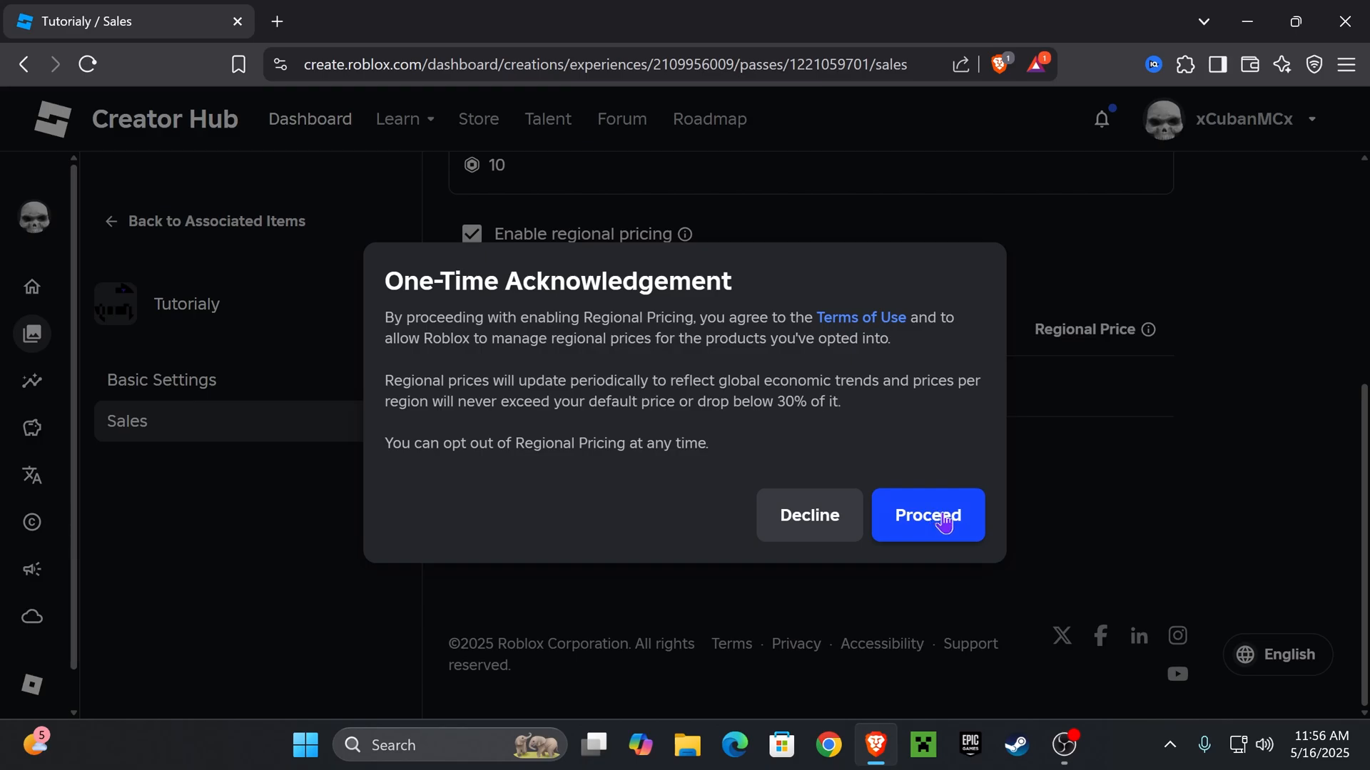
left_click(927, 515)
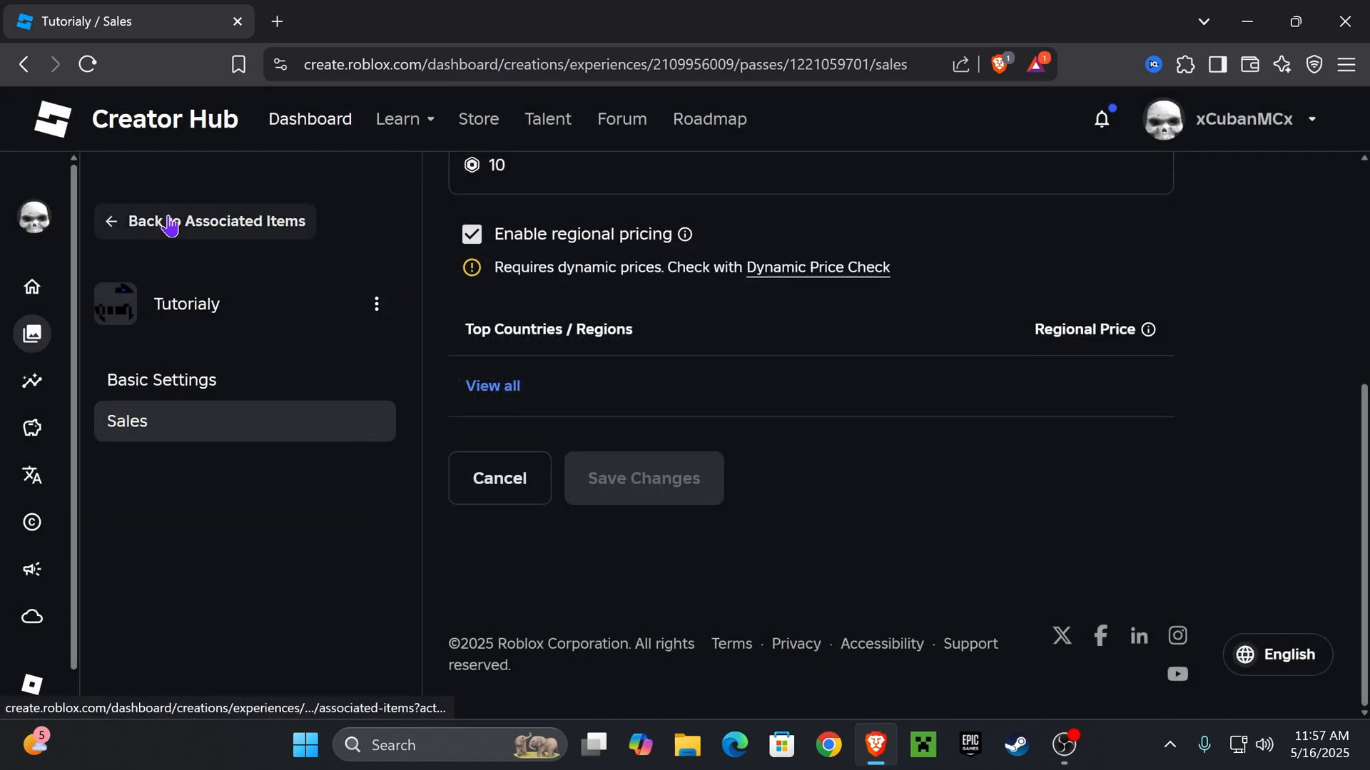
Return to the Passes list to confirm Tutorialy is priced at 10 Robux.
left_click(204, 221)
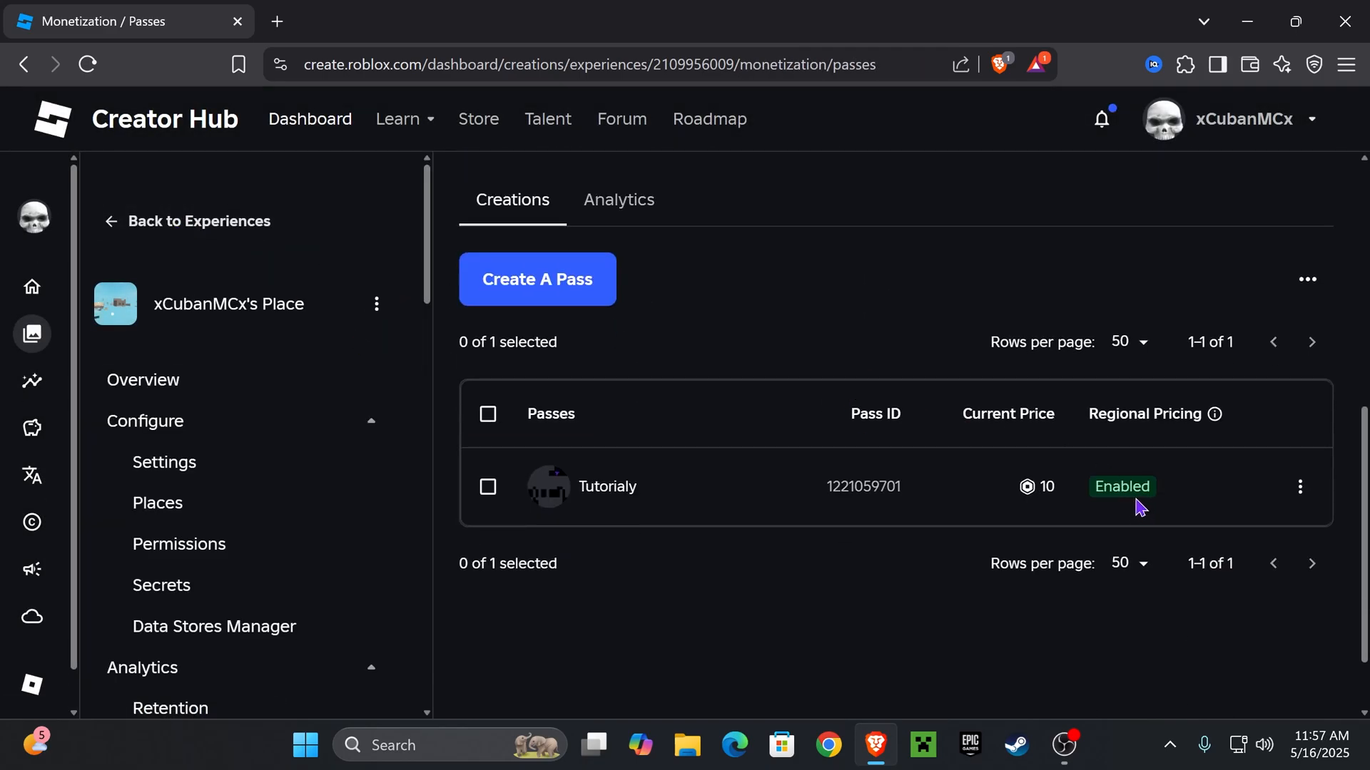
mouse_move(1048, 489)
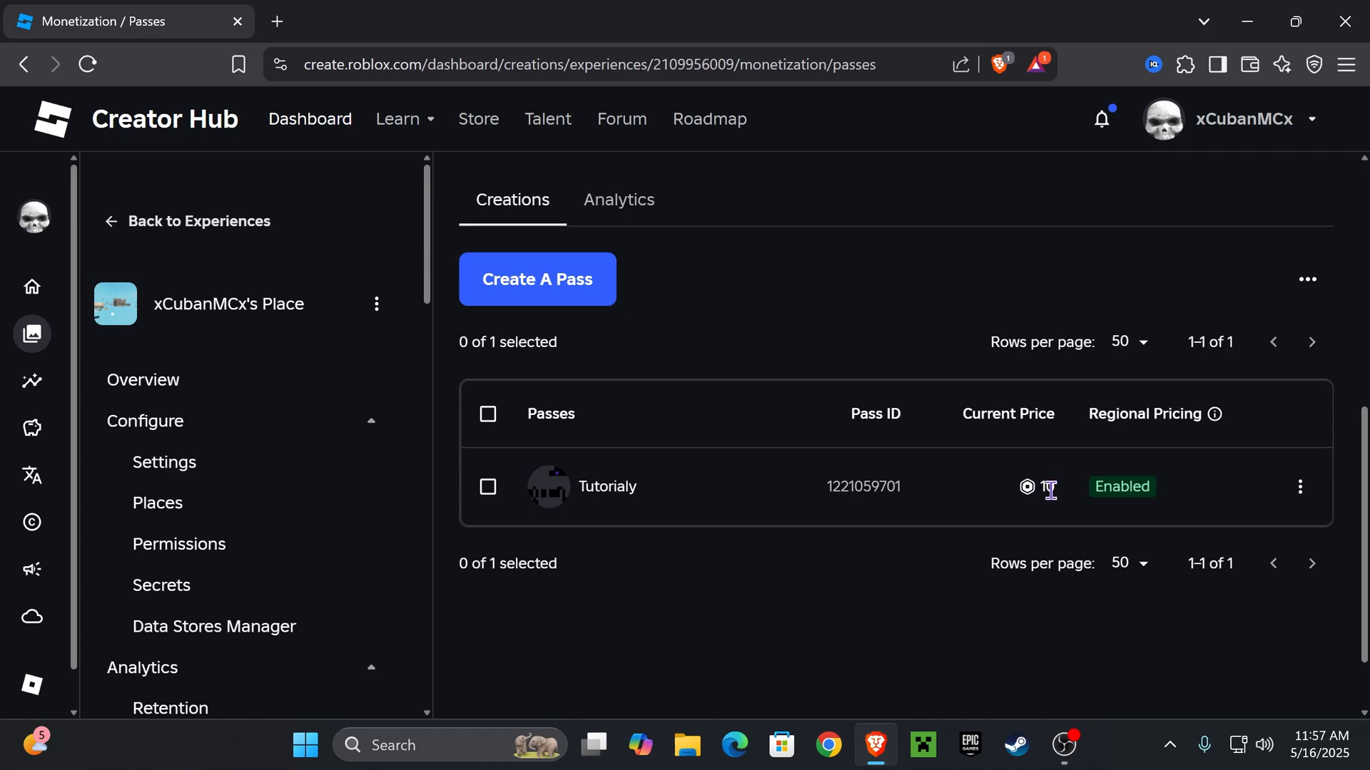
mouse_move(862, 486)
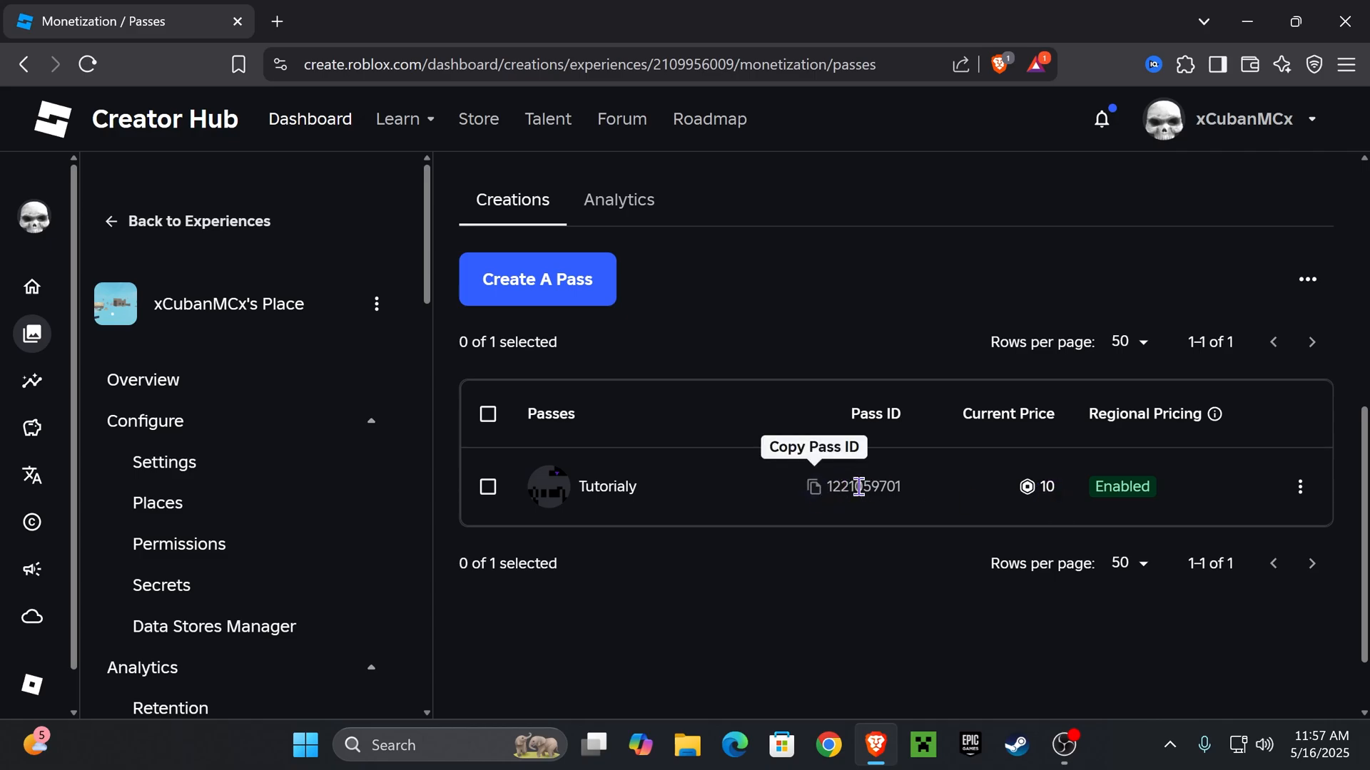
mouse_move(686, 505)
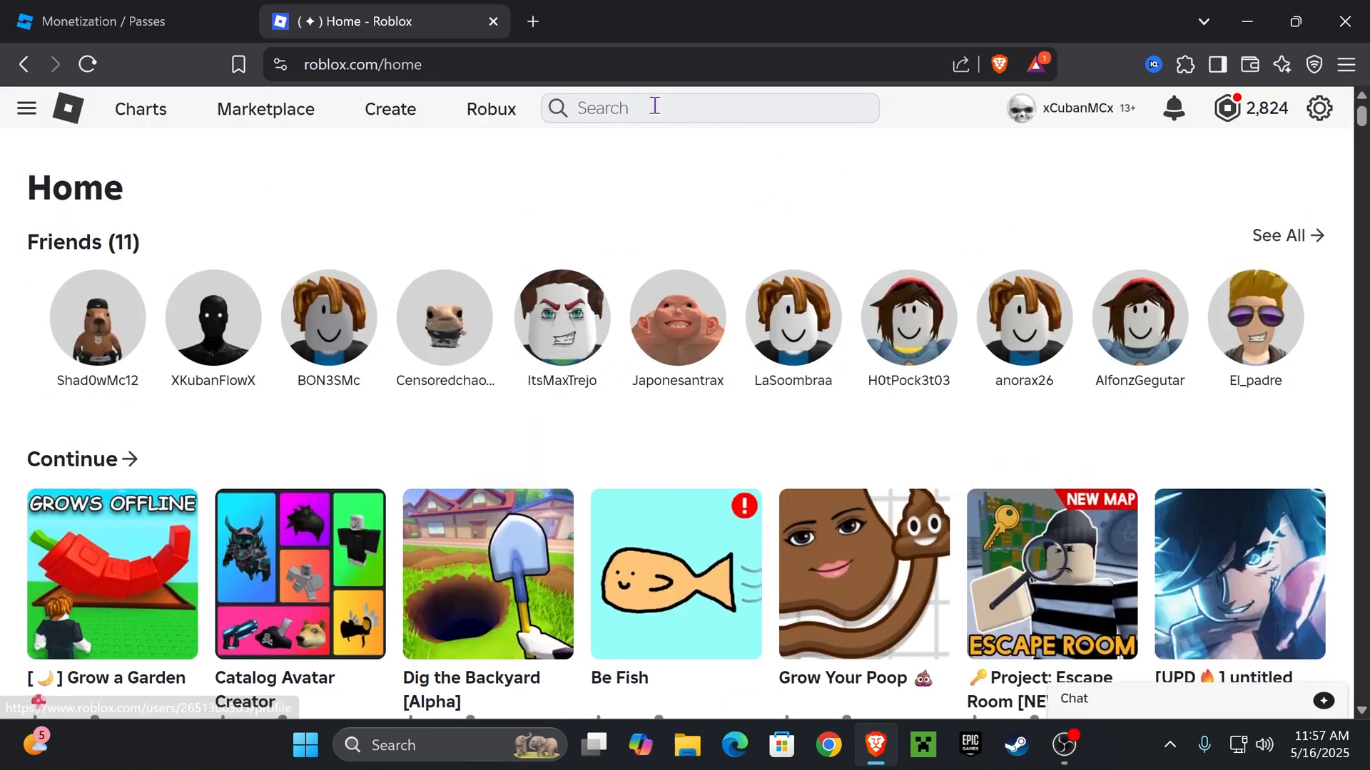
Search for 'pls donate', open the PLS DONATE game page, and play it.
type("pls donate")
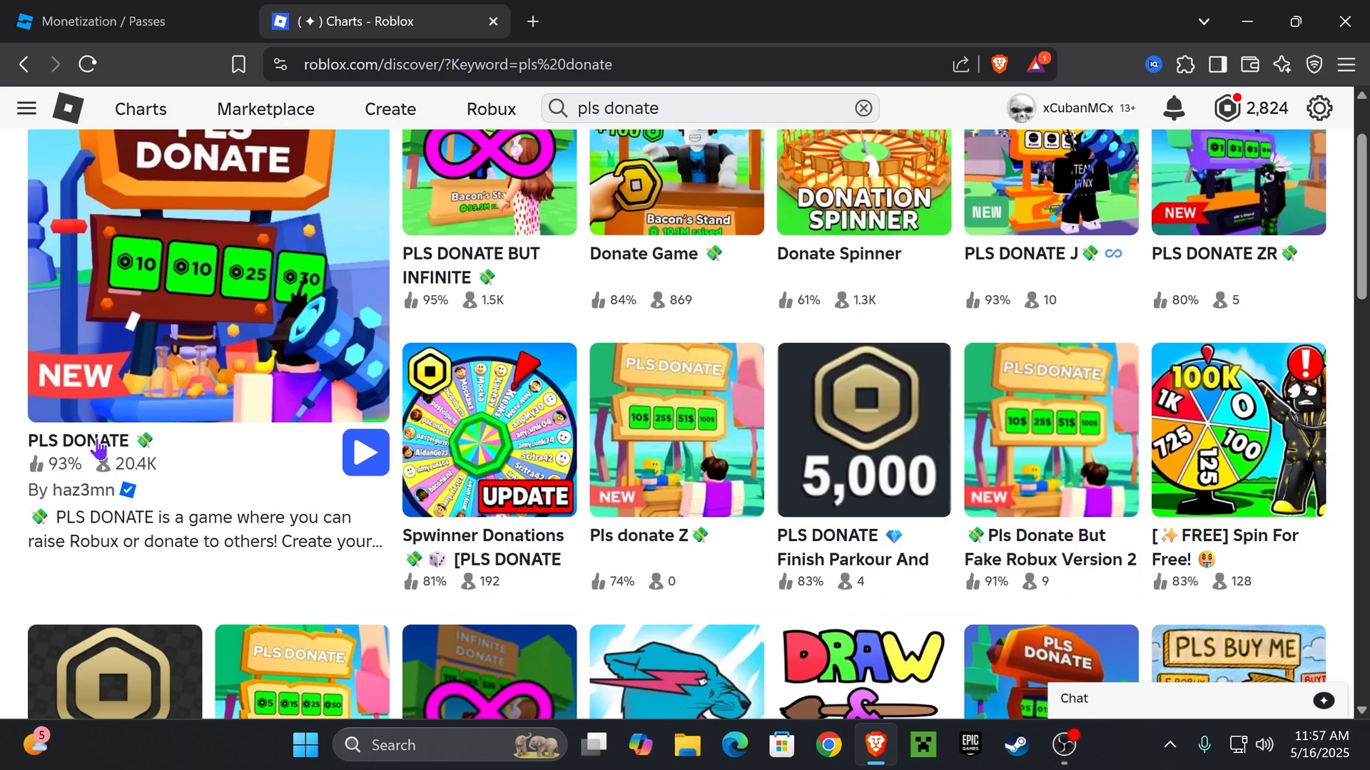
left_click(207, 271)
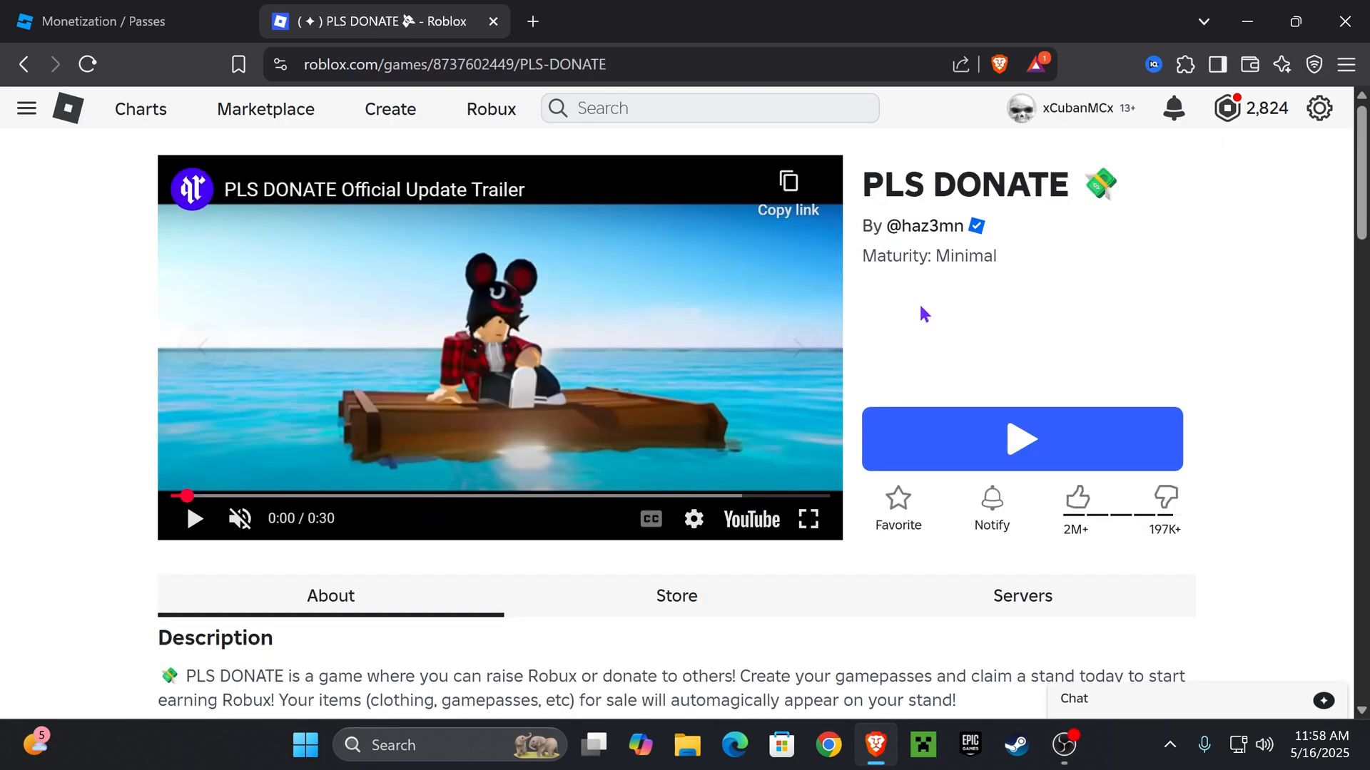
mouse_move(1035, 447)
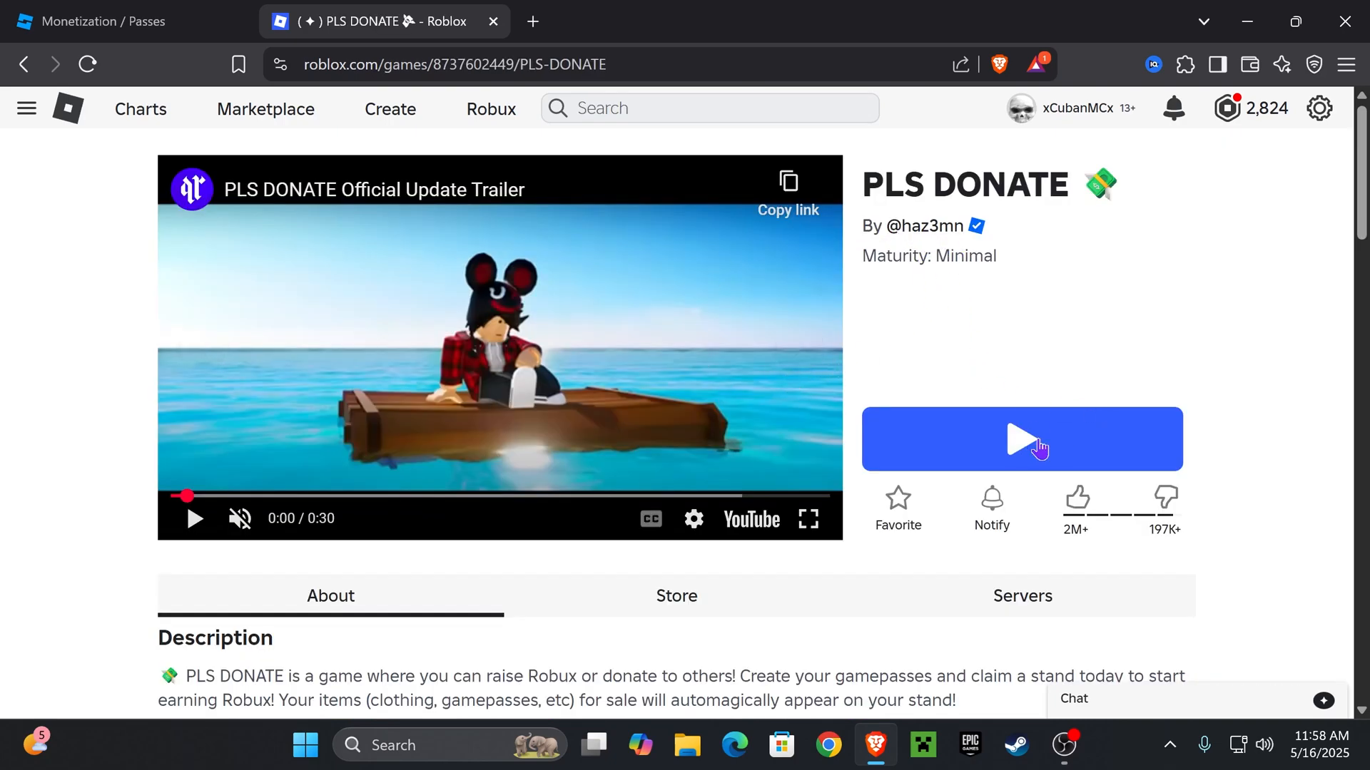
left_click(1020, 439)
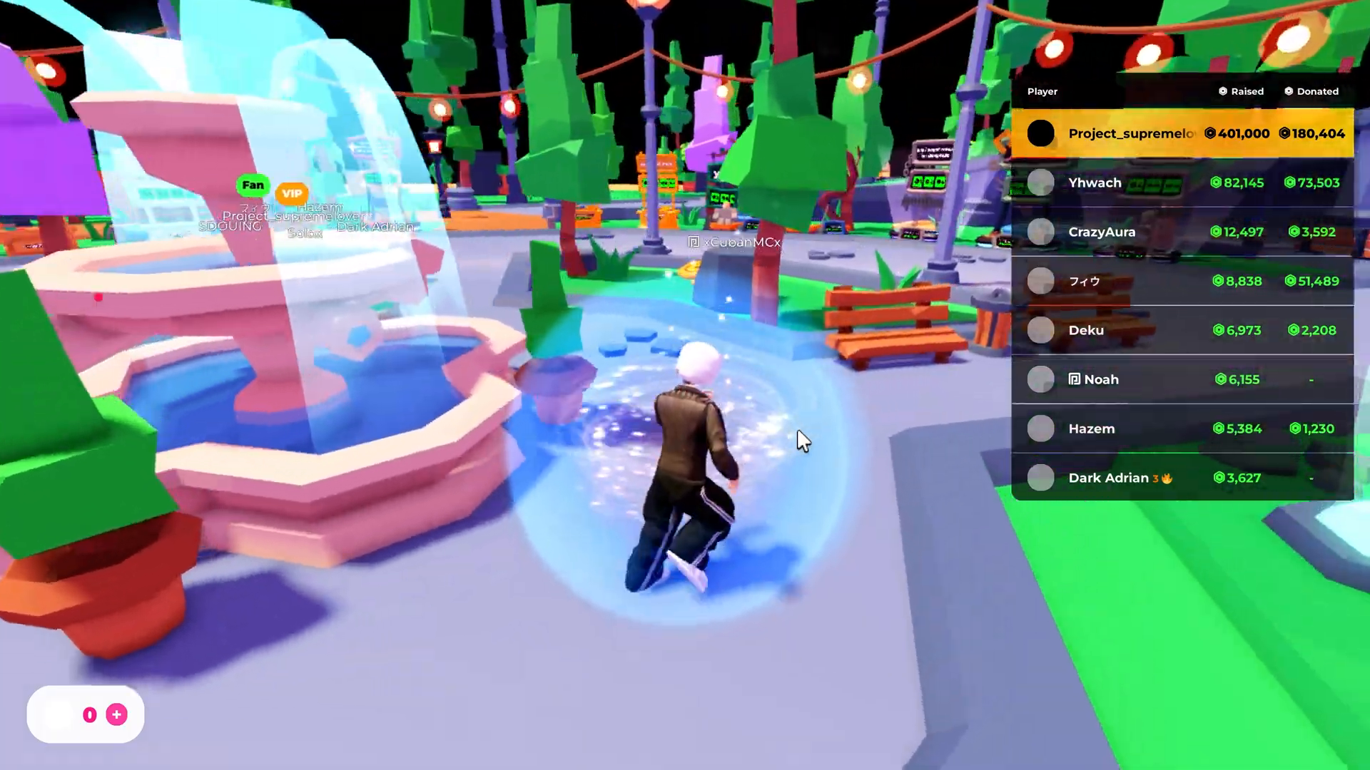